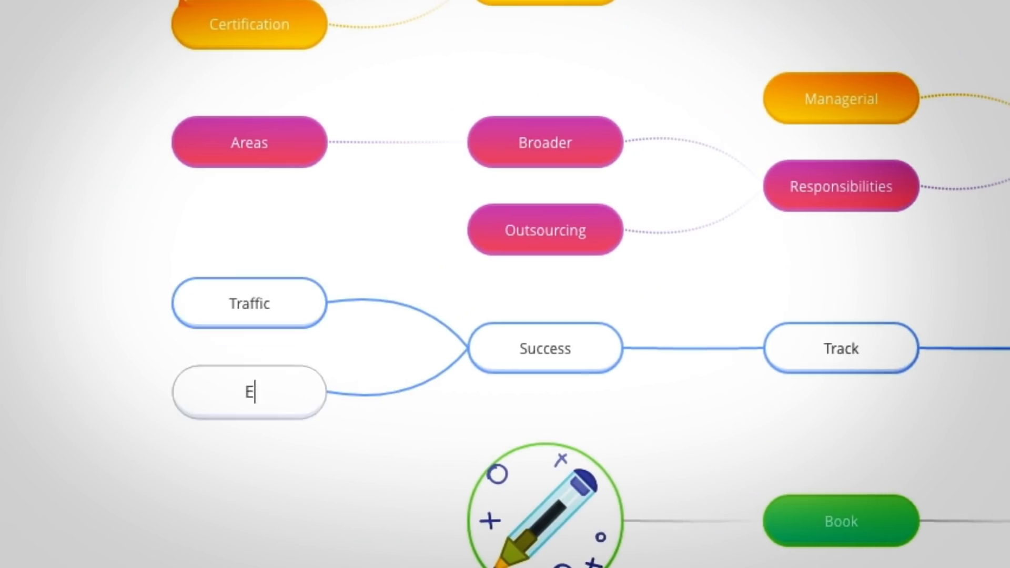
Step: Switch to the Canvas view and open the Take photos task details, showing 45% progress
{"action": "left_click", "coordinate": [52, 9]}
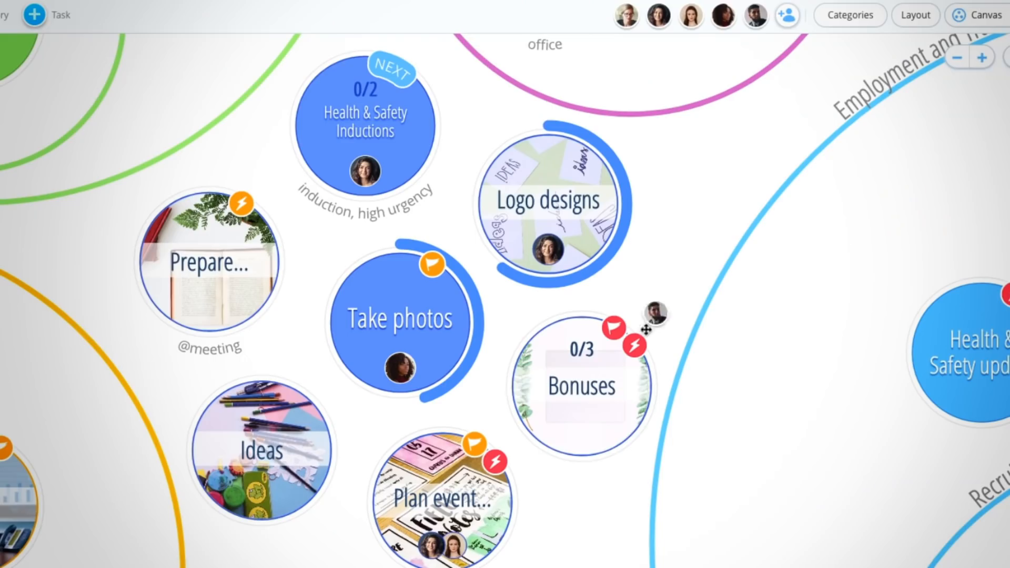
{"action": "left_click", "coordinate": [403, 318]}
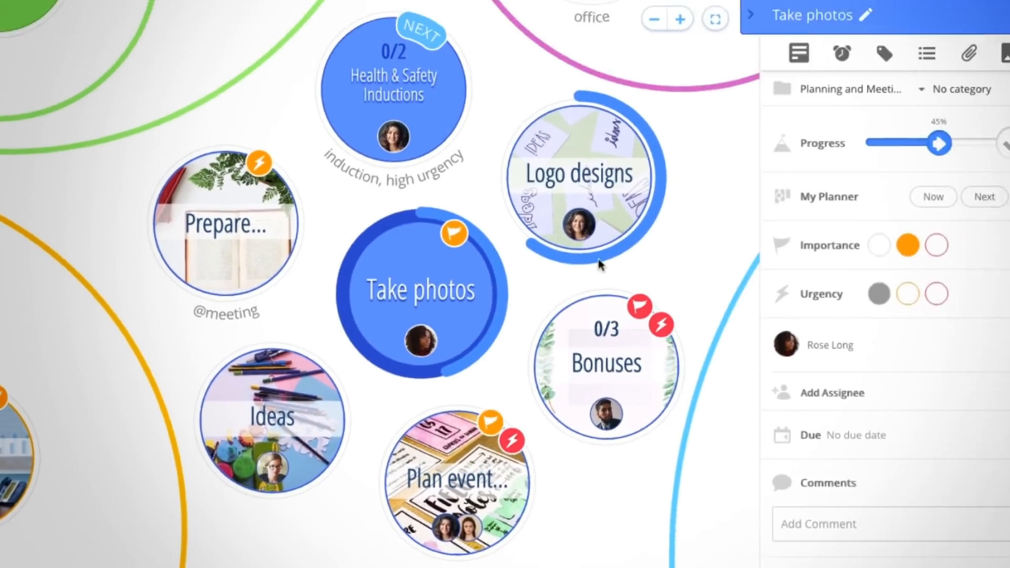